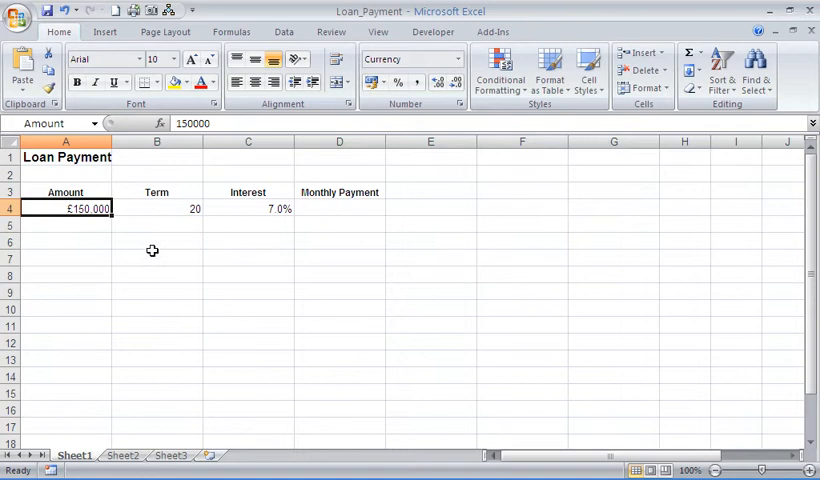
Check the range names of the Term, Interest and Amount cells, then select D4.
{"action": "left_click", "coordinate": [156, 208]}
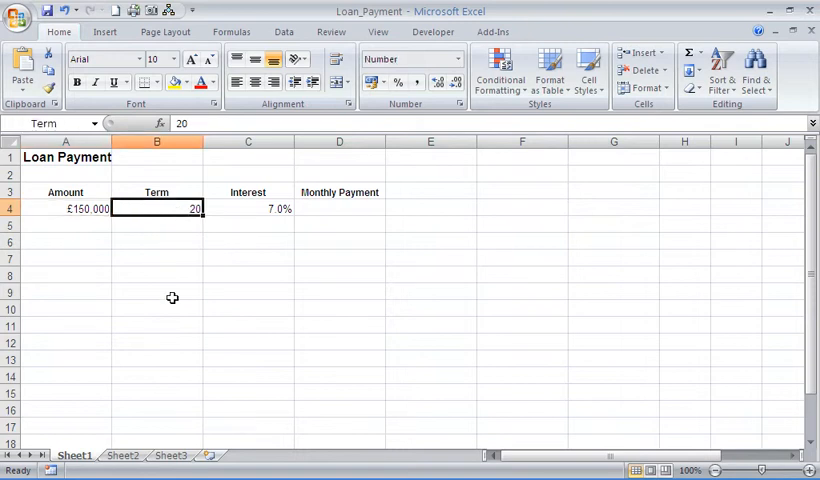
{"action": "mouse_move", "coordinate": [248, 208]}
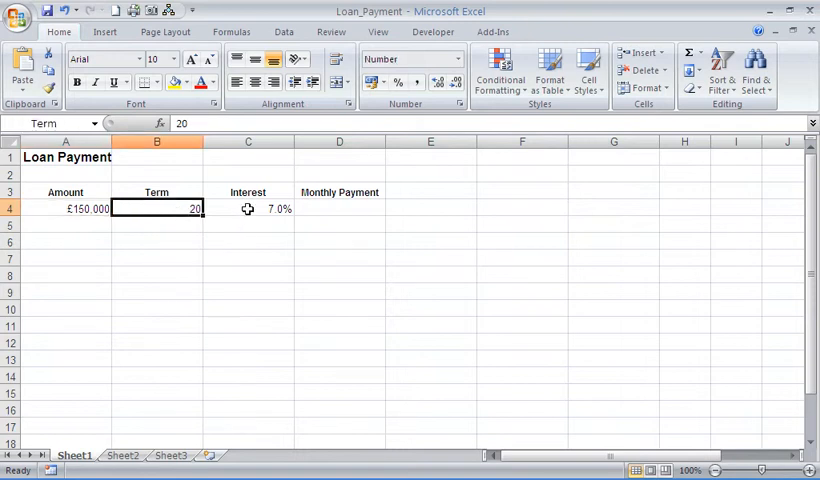
{"action": "left_click", "coordinate": [247, 208]}
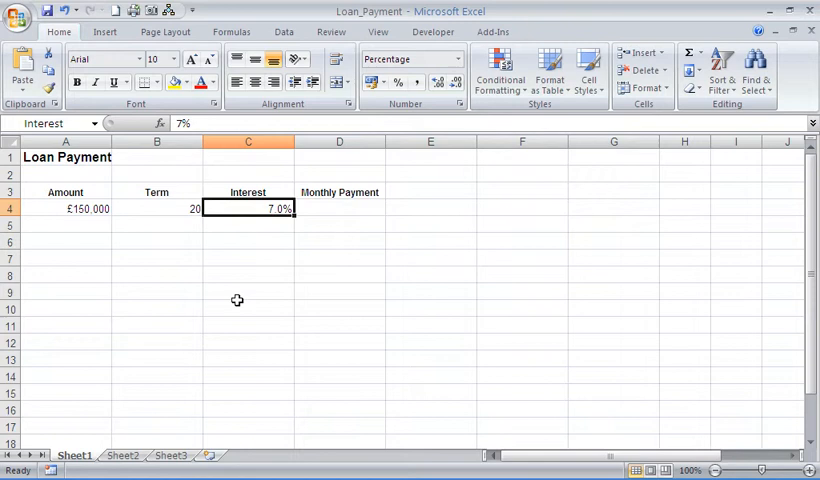
{"action": "left_click", "coordinate": [65, 208]}
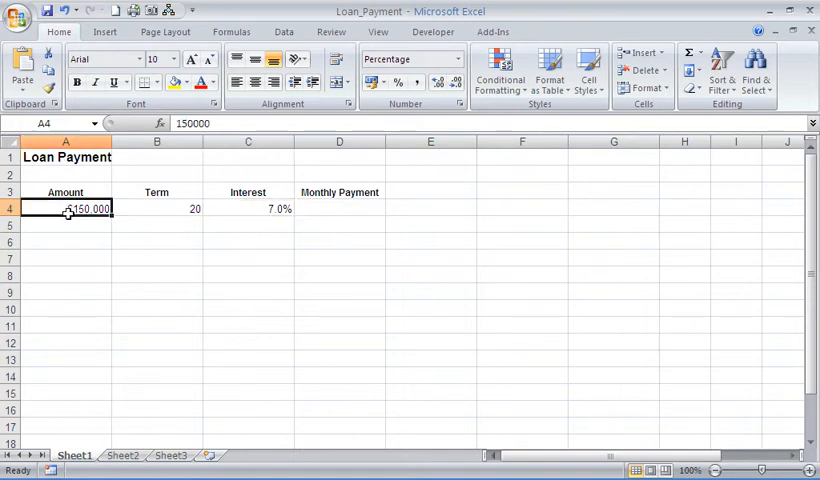
{"action": "left_click", "coordinate": [156, 208]}
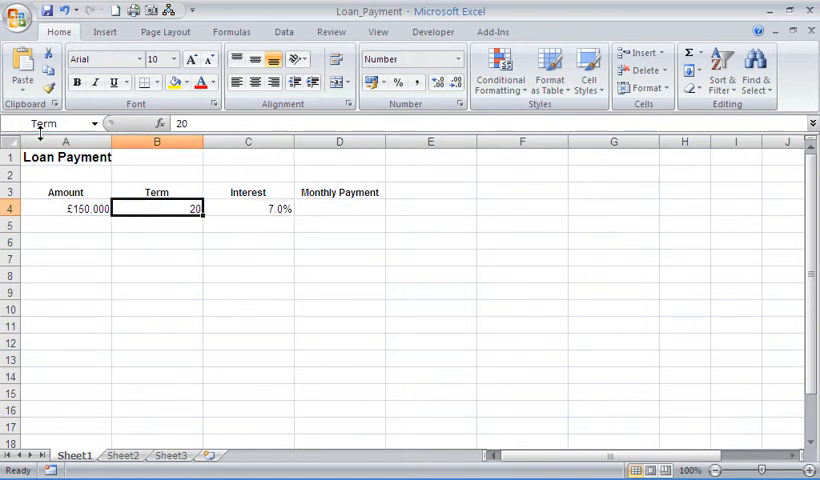
{"action": "left_click", "coordinate": [247, 208]}
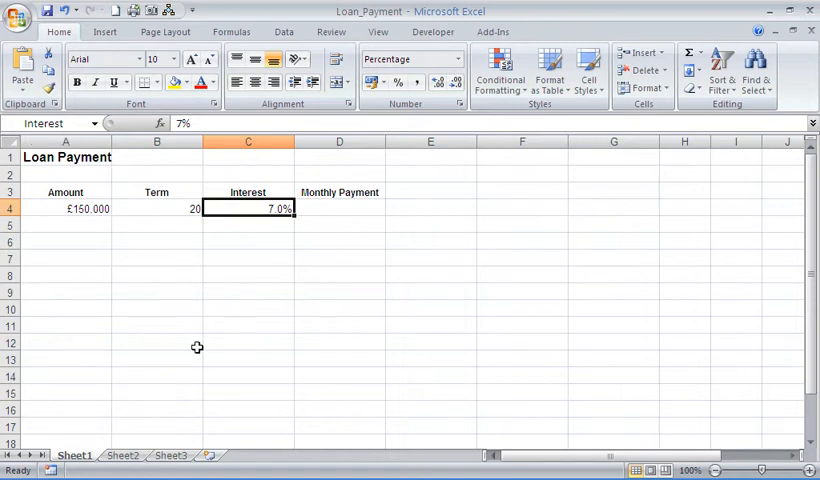
{"action": "left_click", "coordinate": [156, 208]}
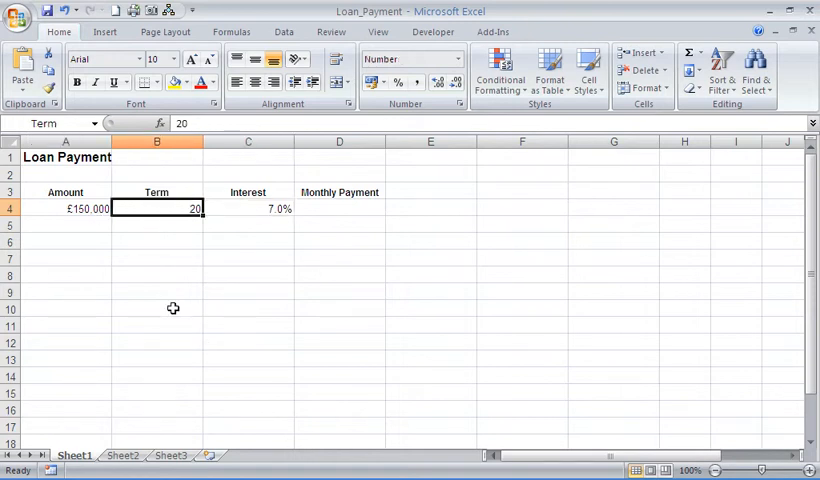
{"action": "left_click", "coordinate": [247, 208]}
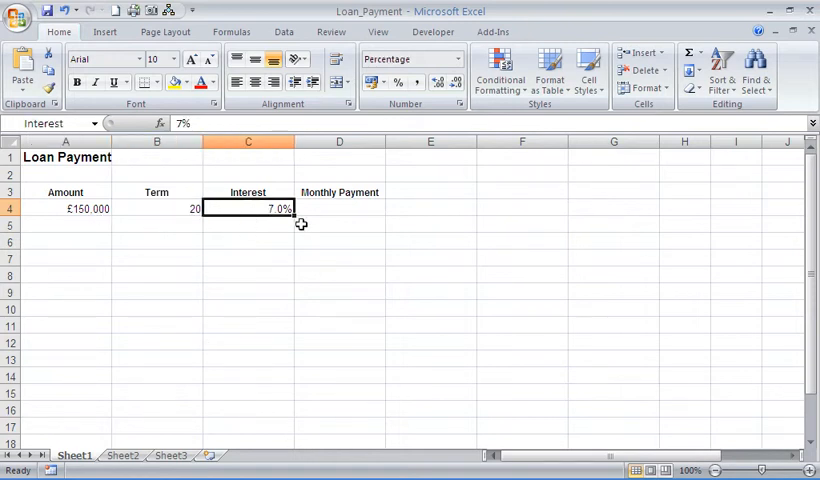
{"action": "left_click", "coordinate": [65, 208]}
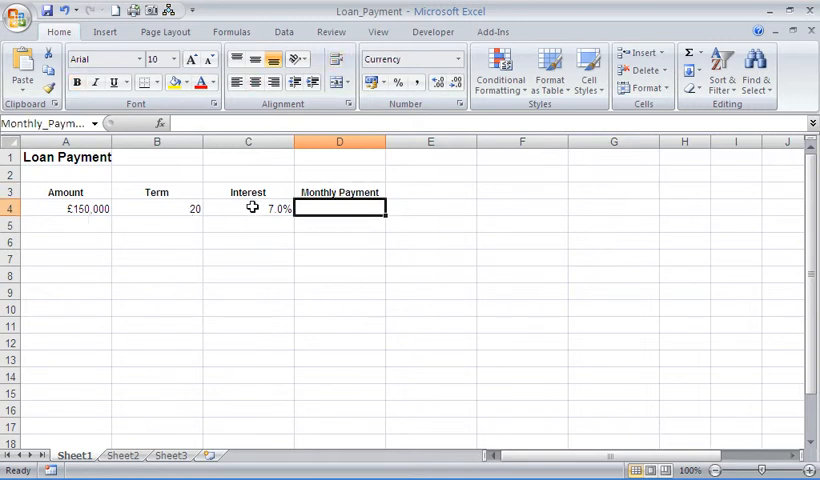
Type =pmt(interest/12 as the opening of the payment formula.
{"action": "type", "text": "="}
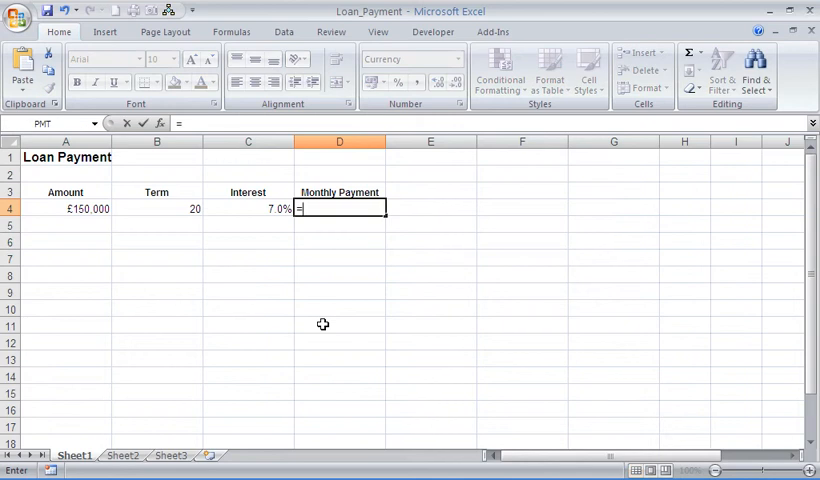
{"action": "type", "text": "pmt"}
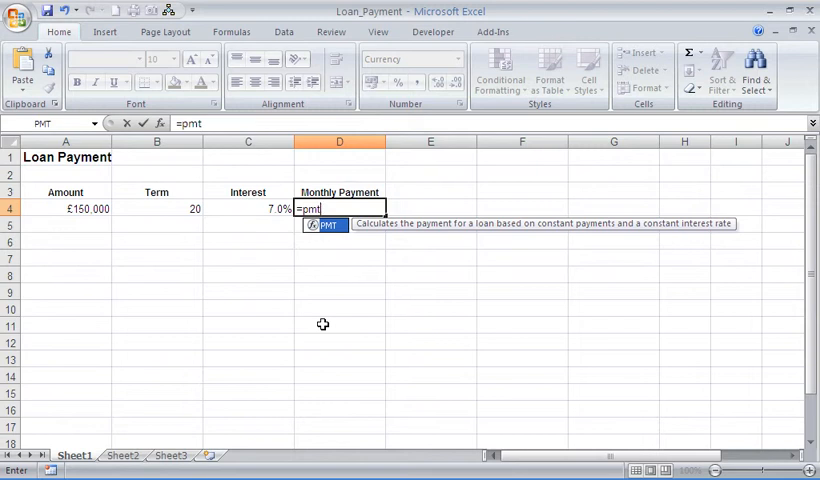
{"action": "type", "text": "("}
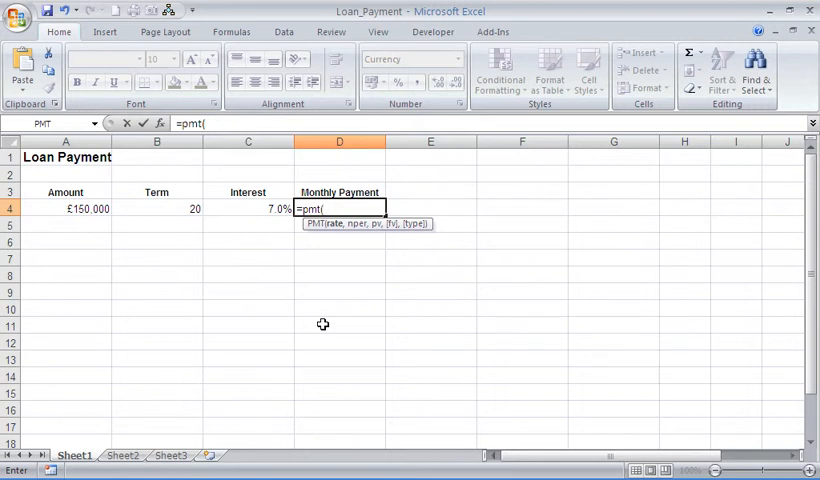
{"action": "type", "text": "inter"}
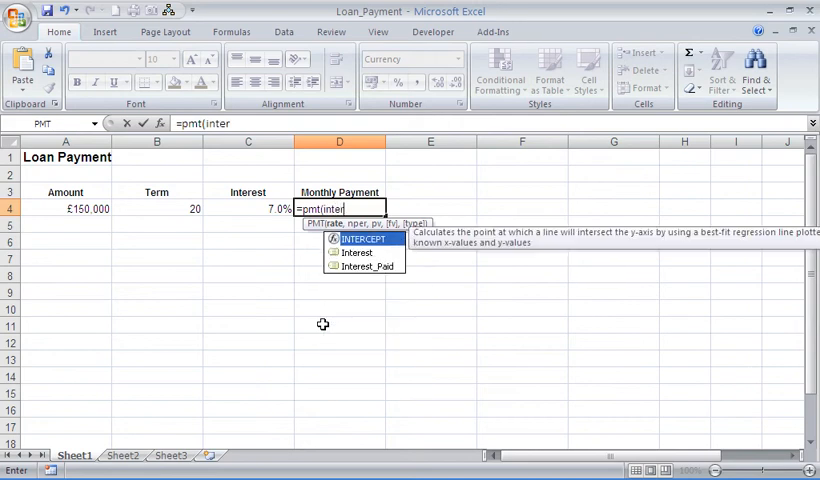
{"action": "type", "text": "est"}
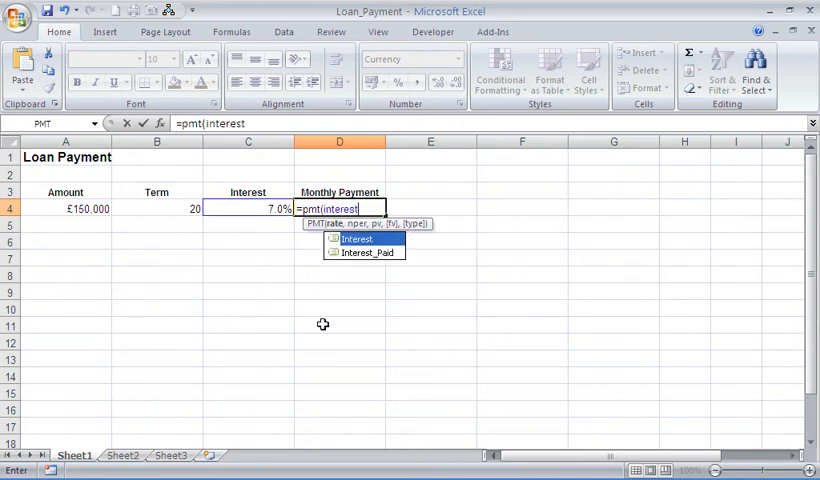
{"action": "type", "text": "/1"}
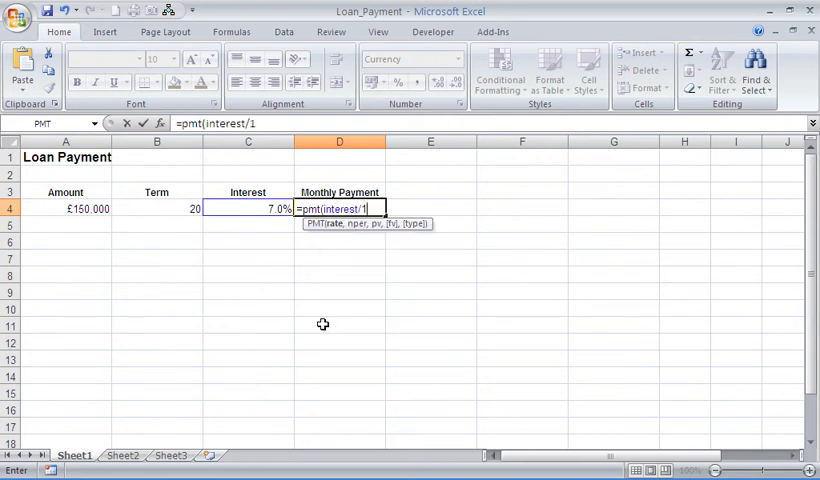
{"action": "type", "text": "2"}
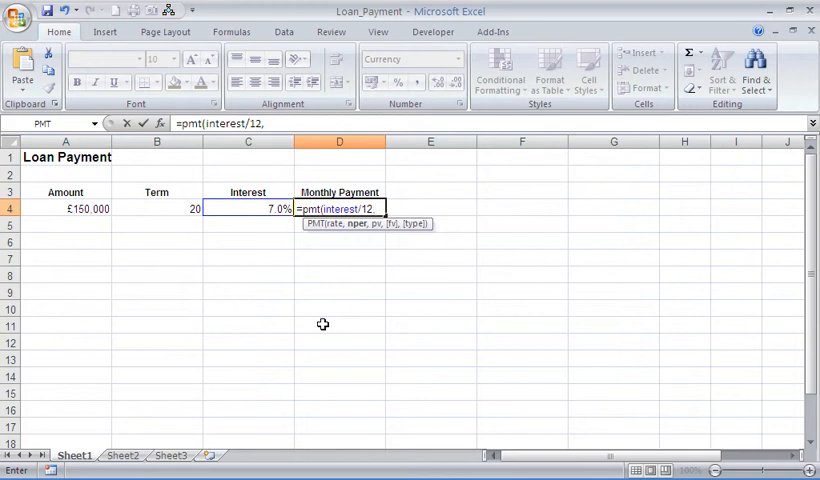
Add term*12 as the number of periods and amount as the loan value.
{"action": "type", "text": ",term"}
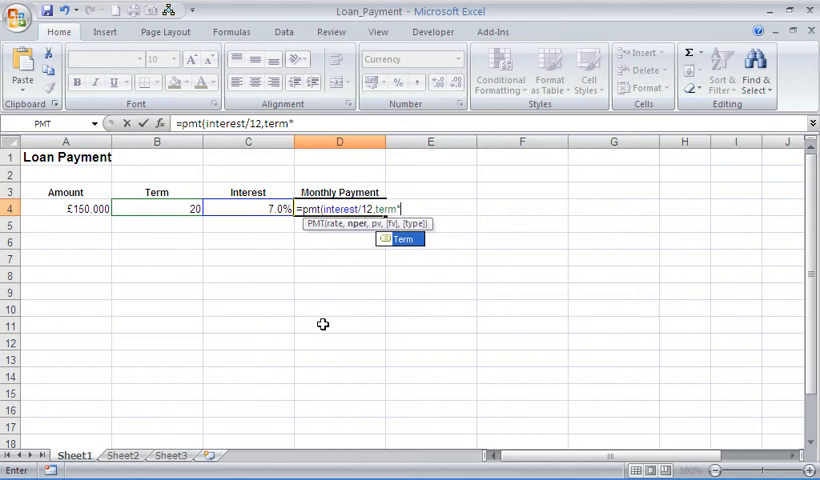
{"action": "type", "text": "*12"}
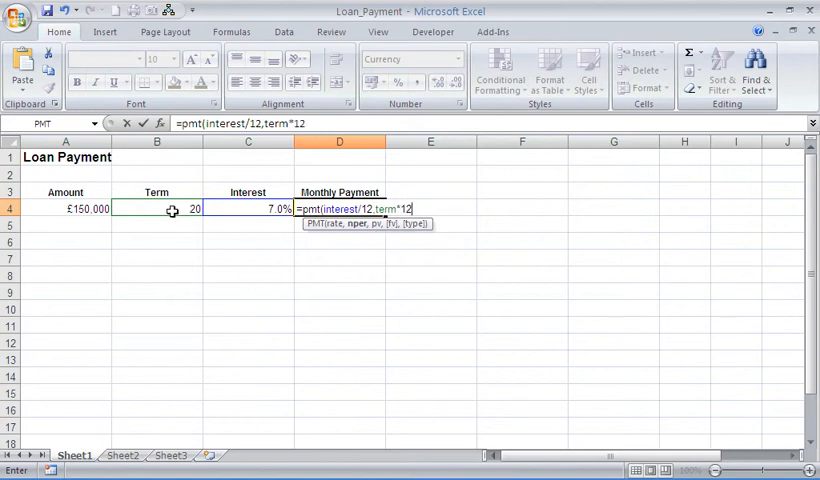
{"action": "mouse_move", "coordinate": [164, 247]}
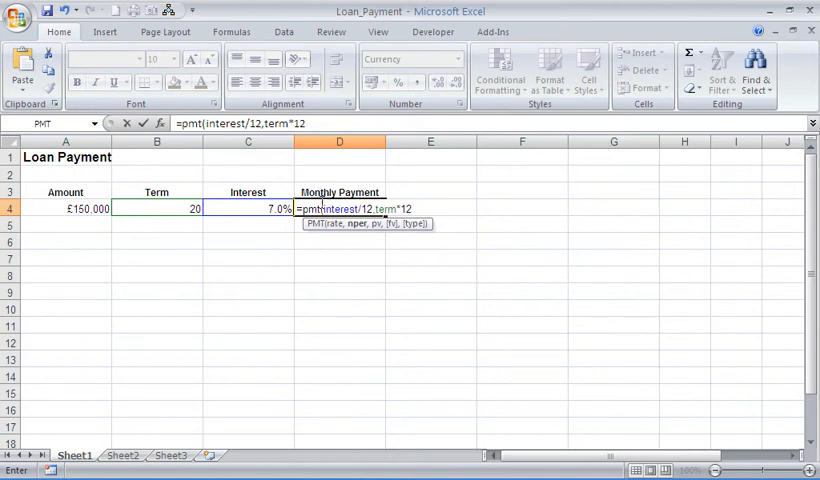
{"action": "mouse_move", "coordinate": [328, 263]}
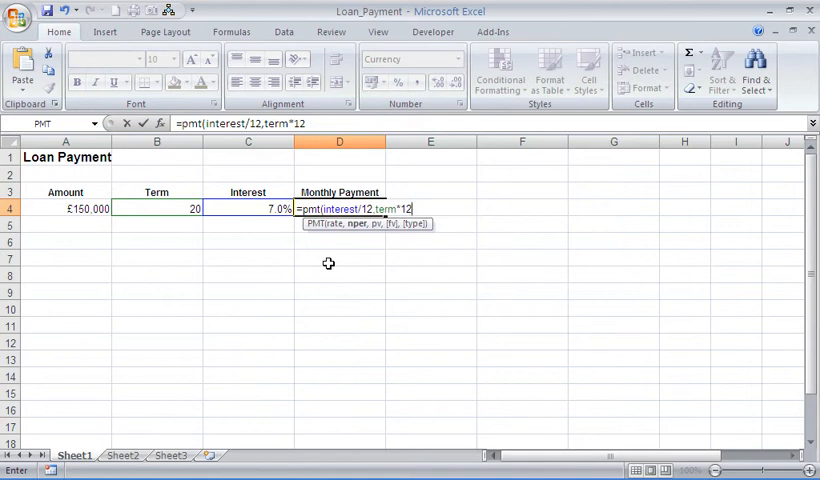
{"action": "type", "text": ","}
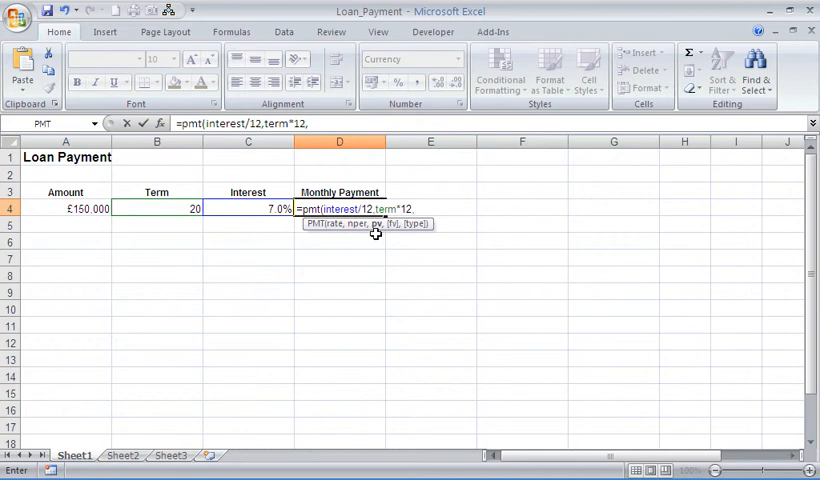
{"action": "mouse_move", "coordinate": [462, 244]}
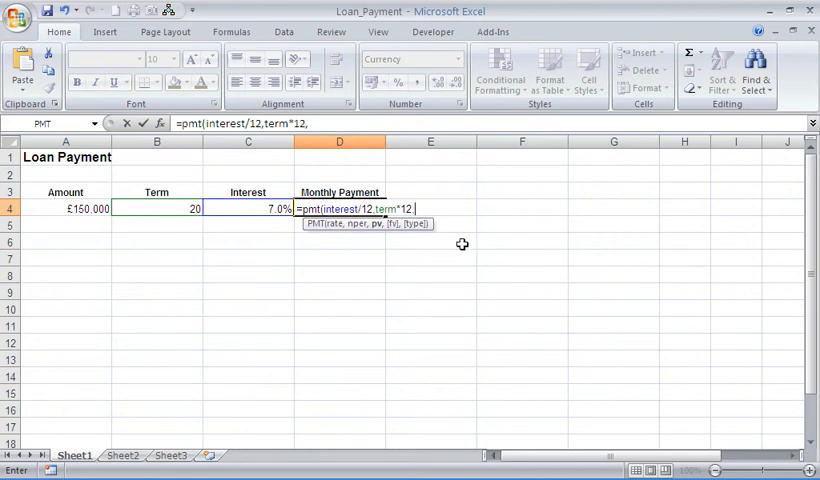
{"action": "type", "text": "amount"}
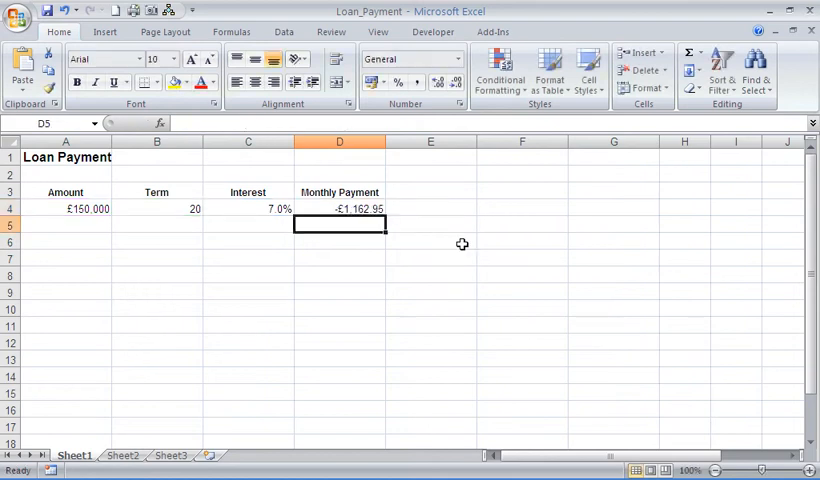
{"action": "mouse_move", "coordinate": [351, 225]}
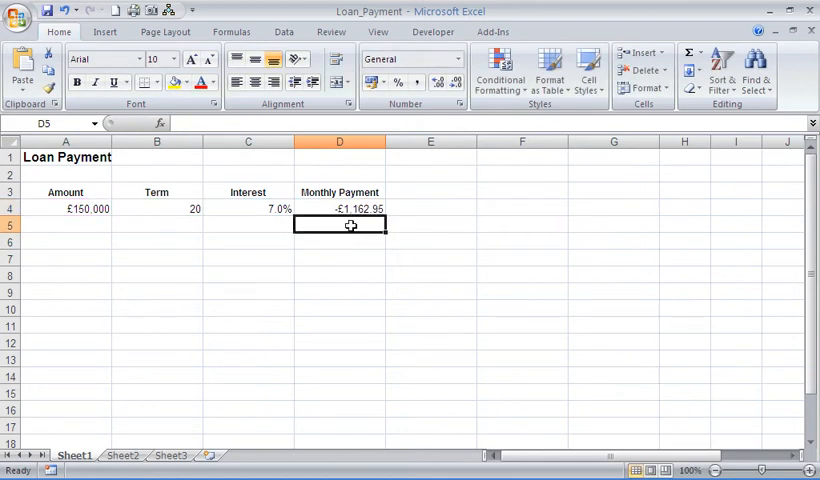
{"action": "mouse_move", "coordinate": [356, 275]}
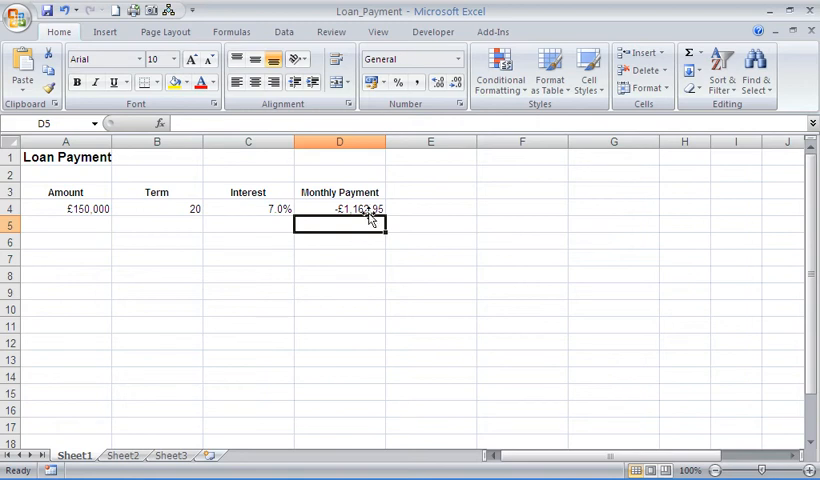
{"action": "left_click", "coordinate": [339, 208]}
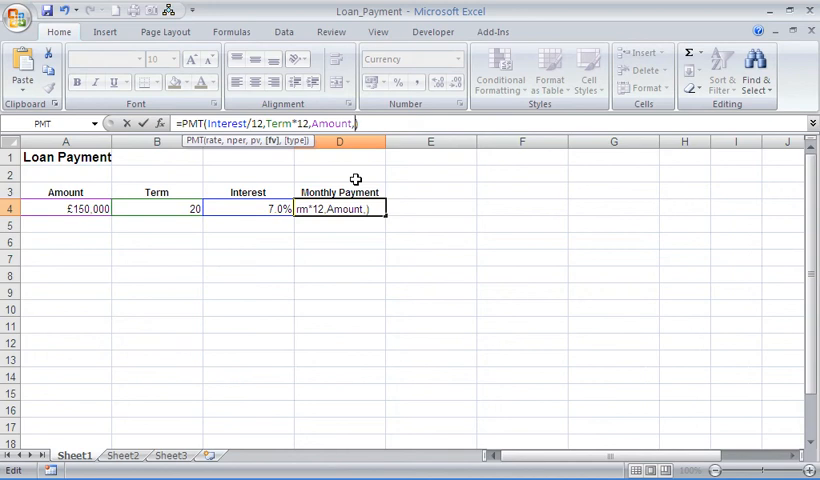
Insert 7000 as the future value after Amount, followed by a comma.
{"action": "type", "text": "70)"}
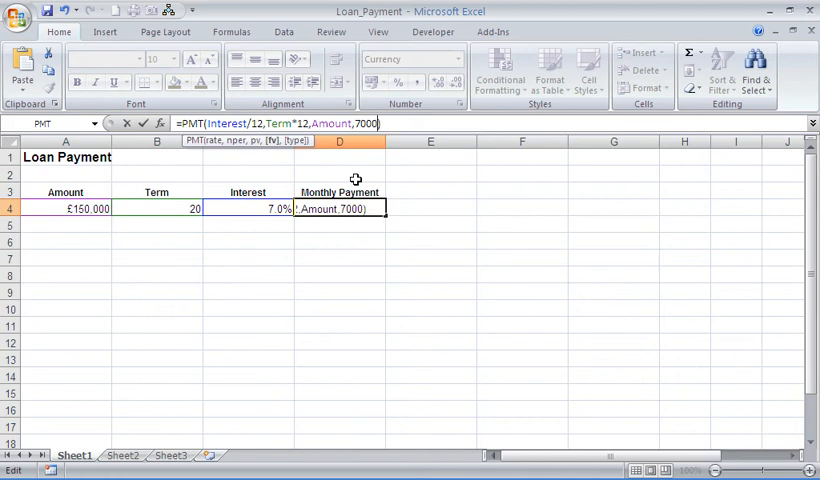
{"action": "type", "text": ","}
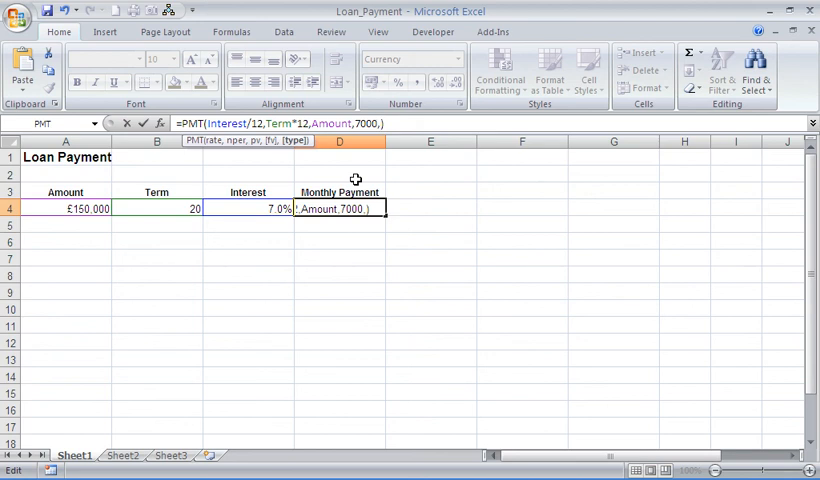
Enter 1 as the payment type, giving a monthly payment of -£1,169.56.
{"action": "type", "text": "1)"}
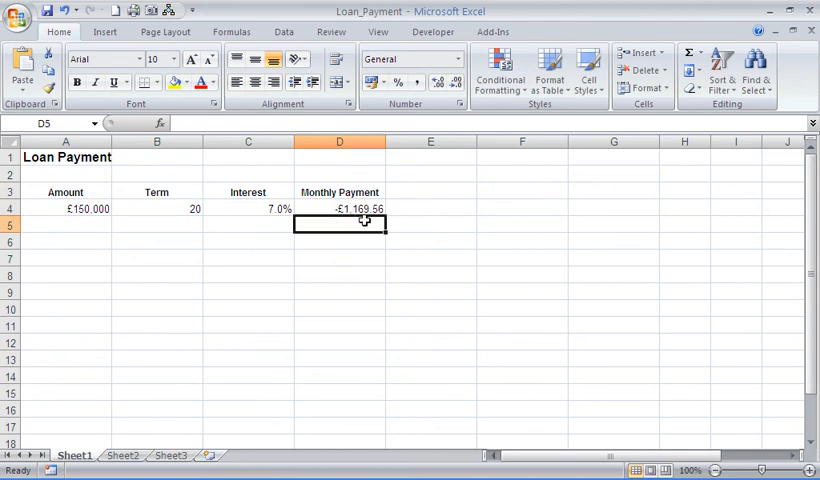
{"action": "mouse_move", "coordinate": [400, 240]}
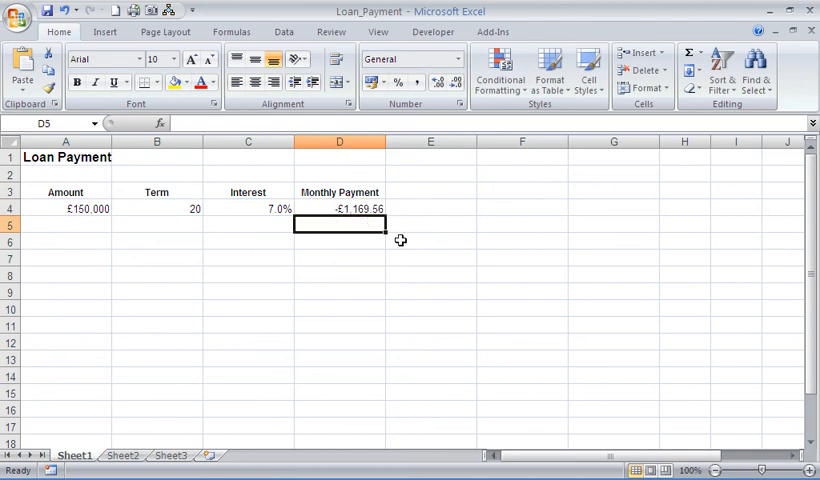